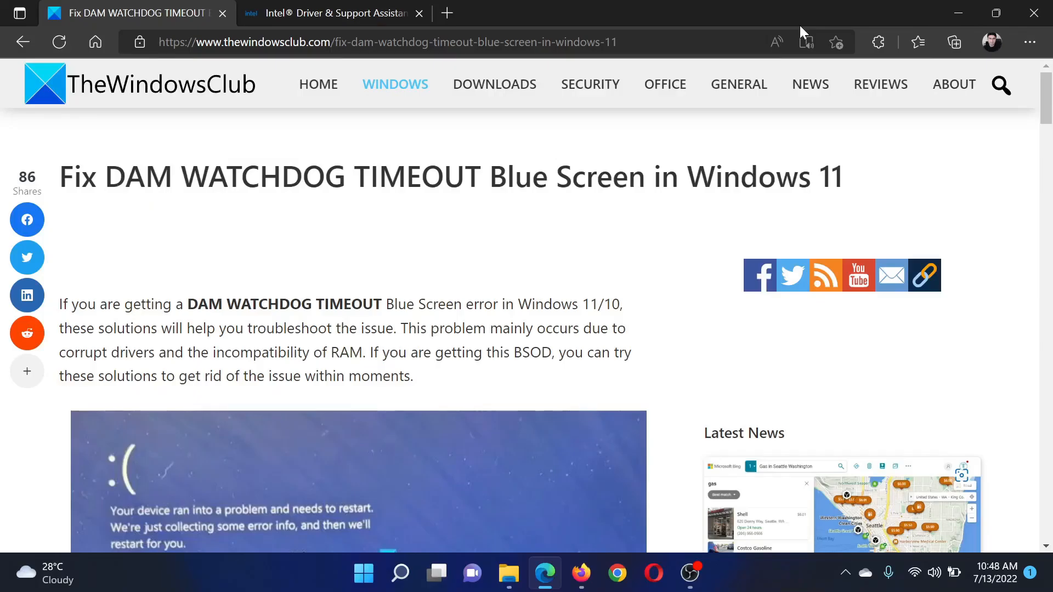
mouse_move(130, 205)
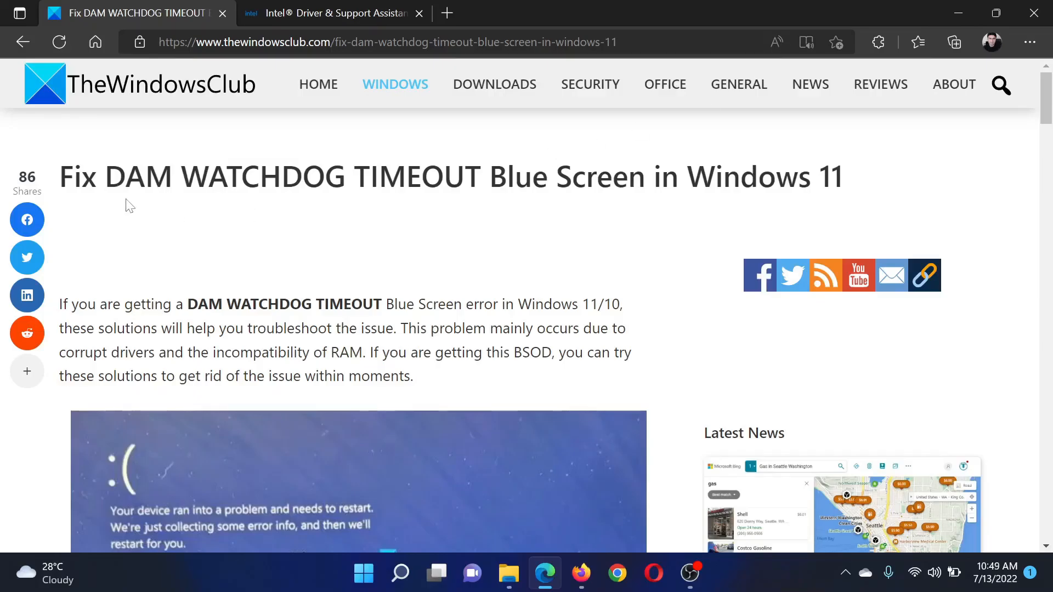
Step: Highlight 'DAM' in the title and scroll past the fix list and driver-uninstall section
double_click(143, 176)
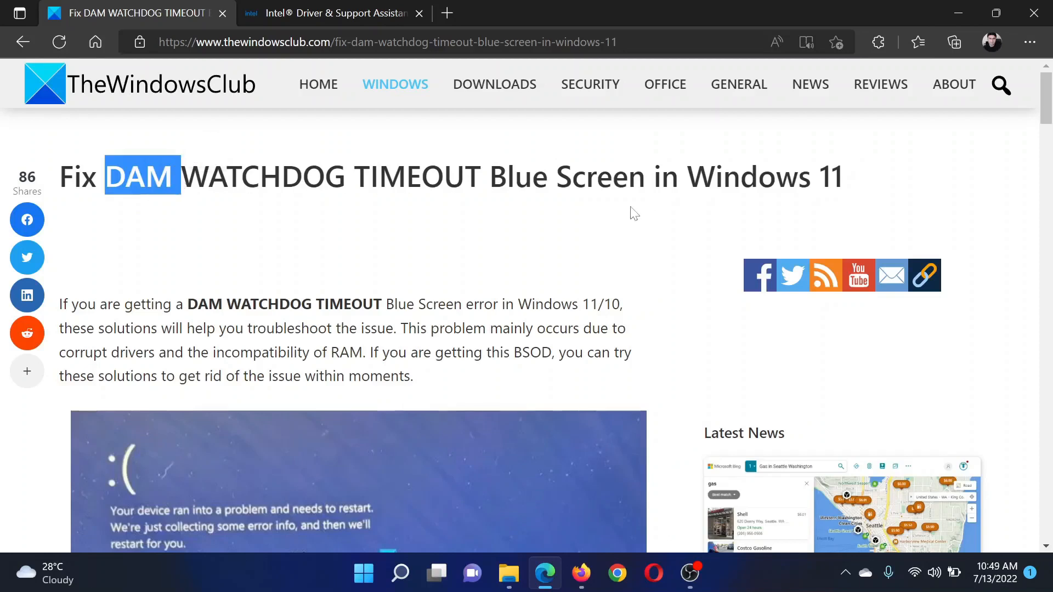
scroll(down, 3)
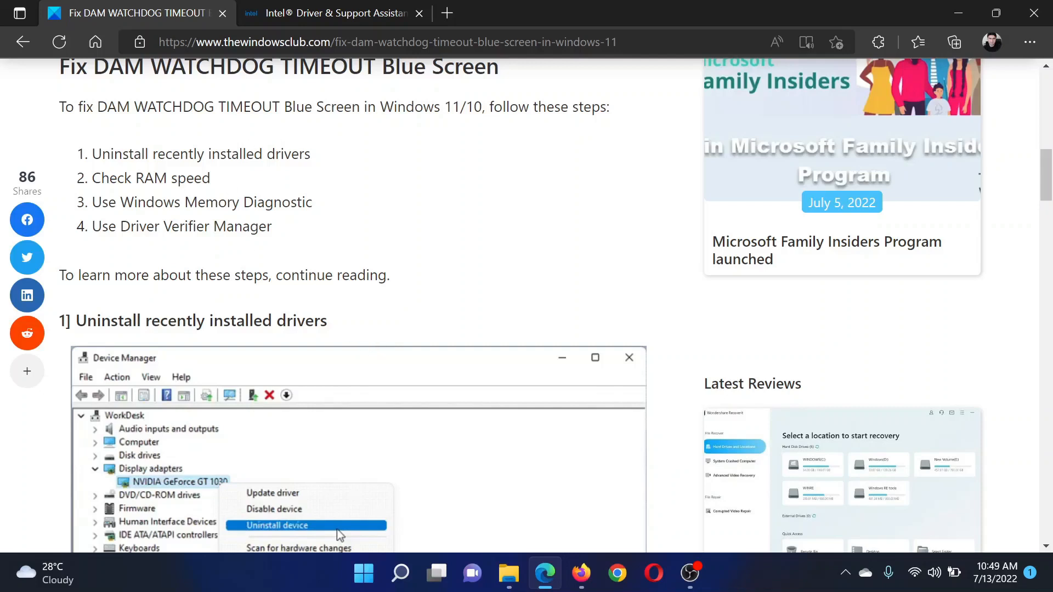
scroll(down, 3)
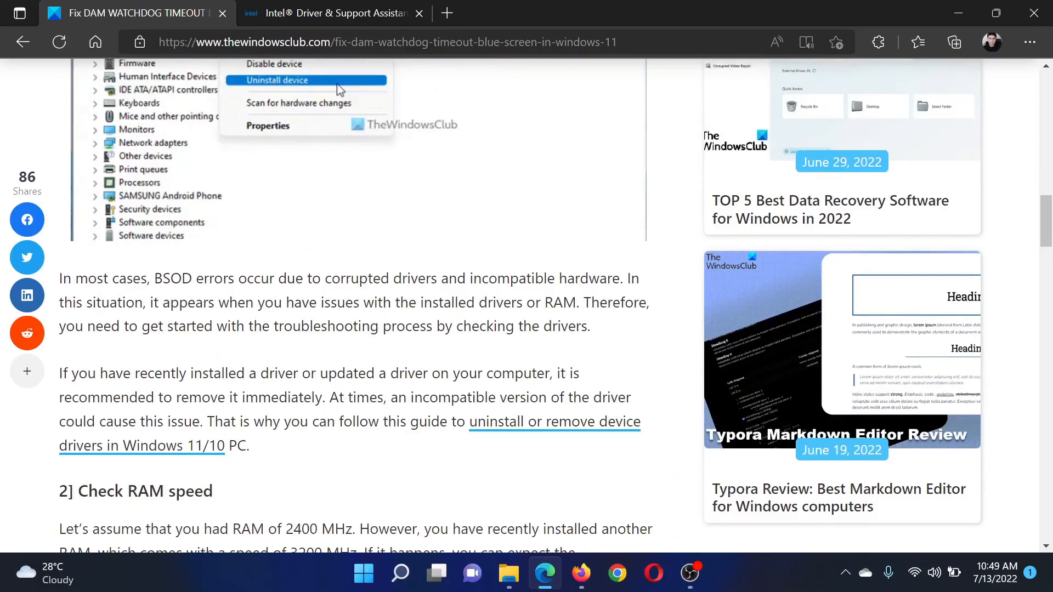
Step: Check the Intel Driver & Support Assistant page and its search, then return to the article
click(329, 12)
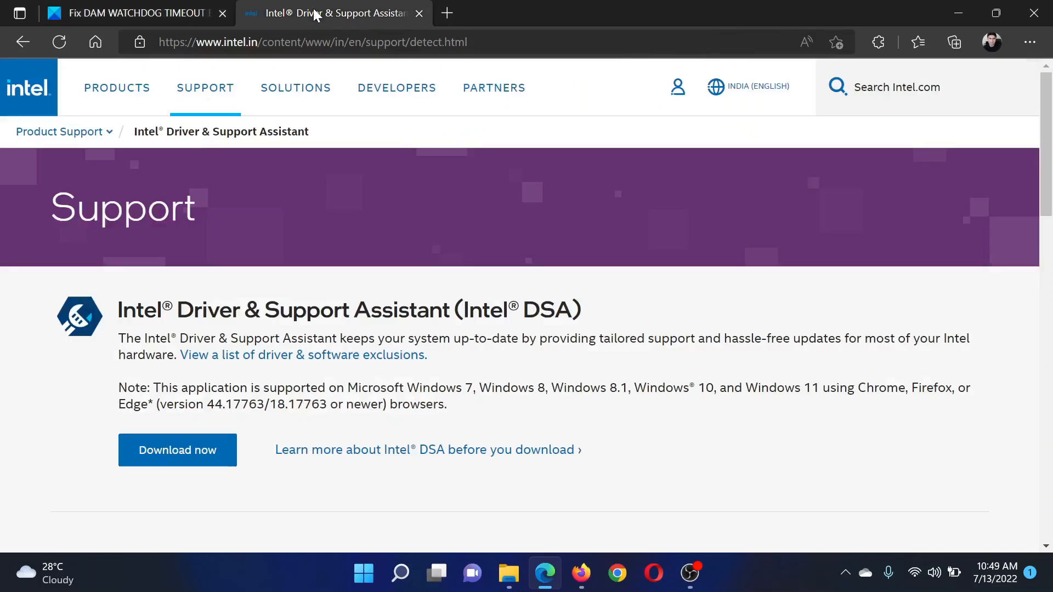
drag(142, 309, 408, 310)
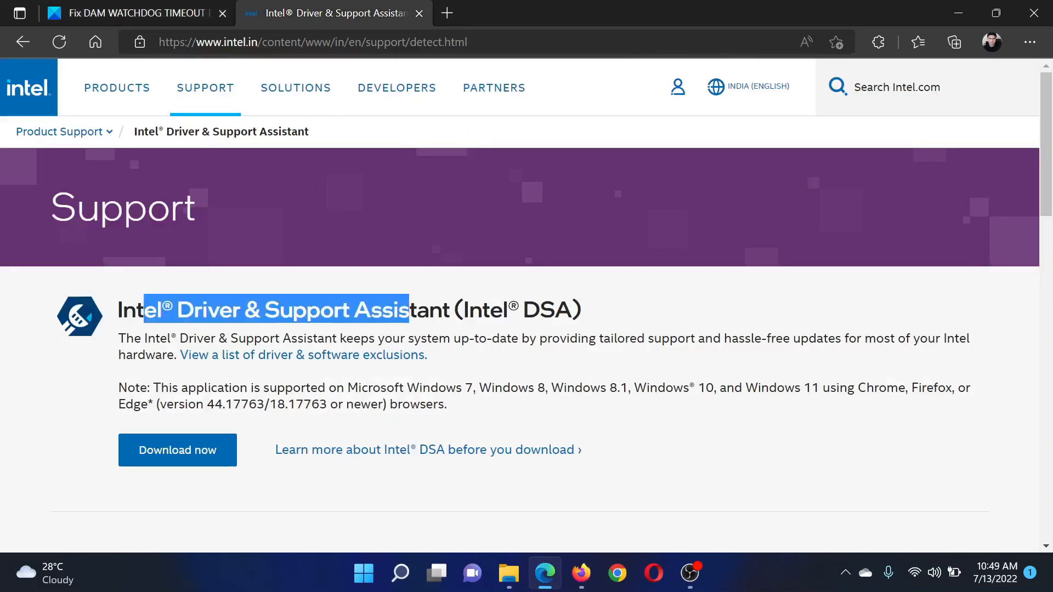
click(308, 42)
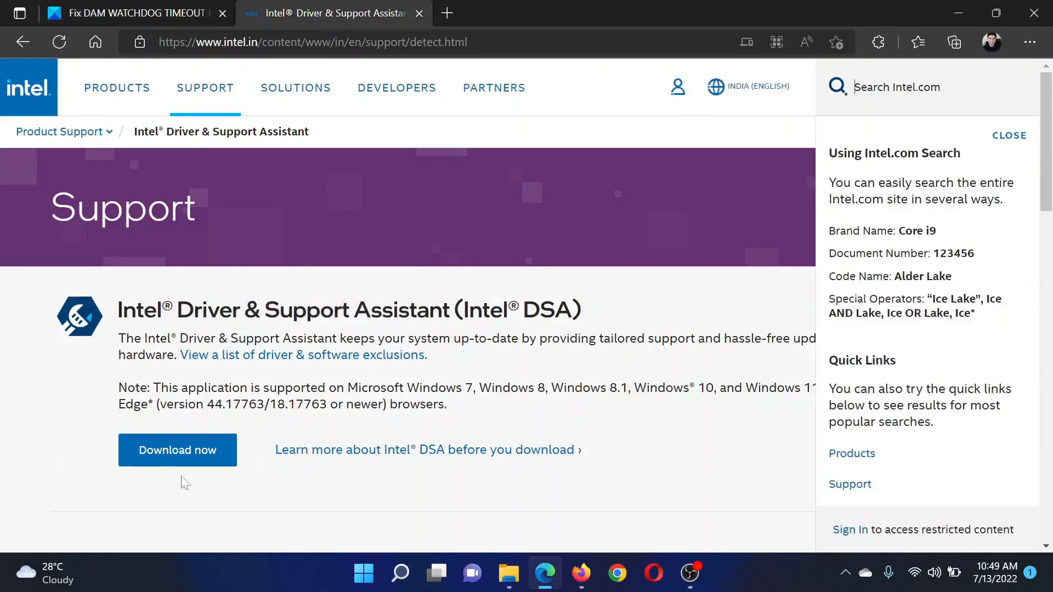
click(128, 13)
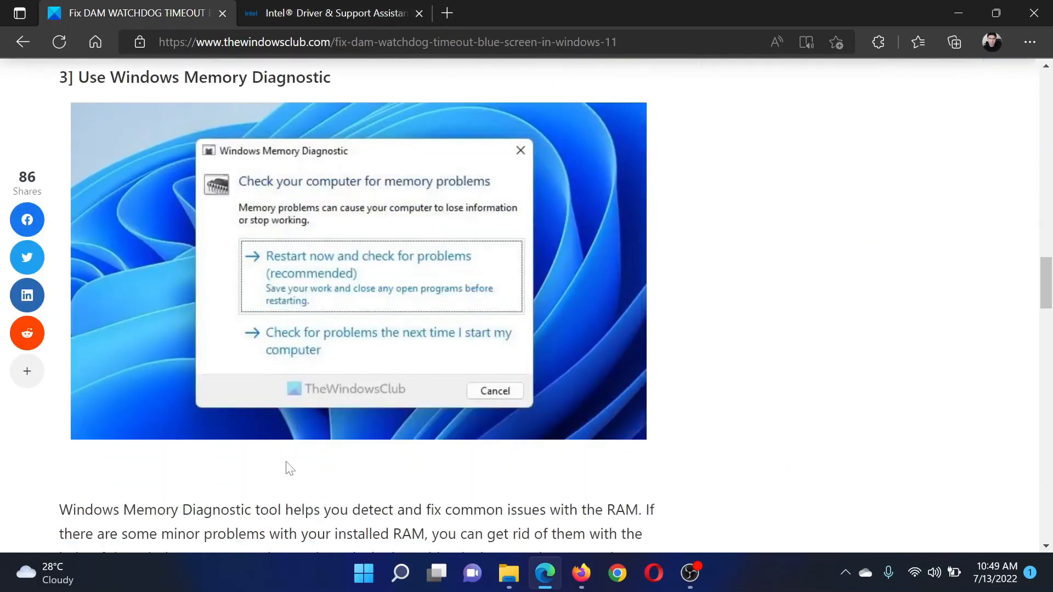
Step: Launch Windows Memory Diagnostic with mdsched, then scroll to the Driver Verifier Manager section
text(mdsched)
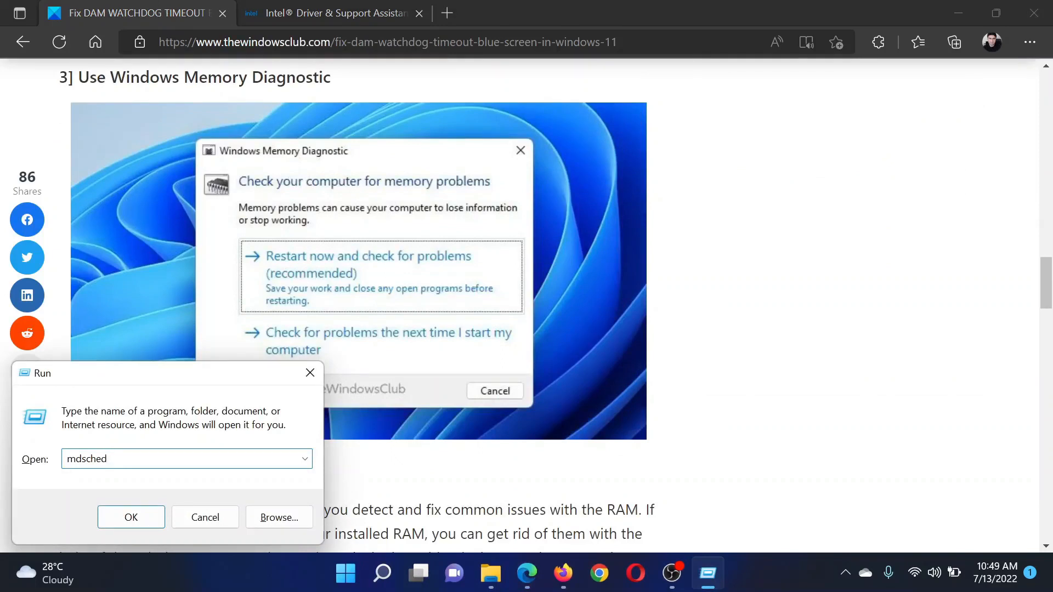
click(131, 517)
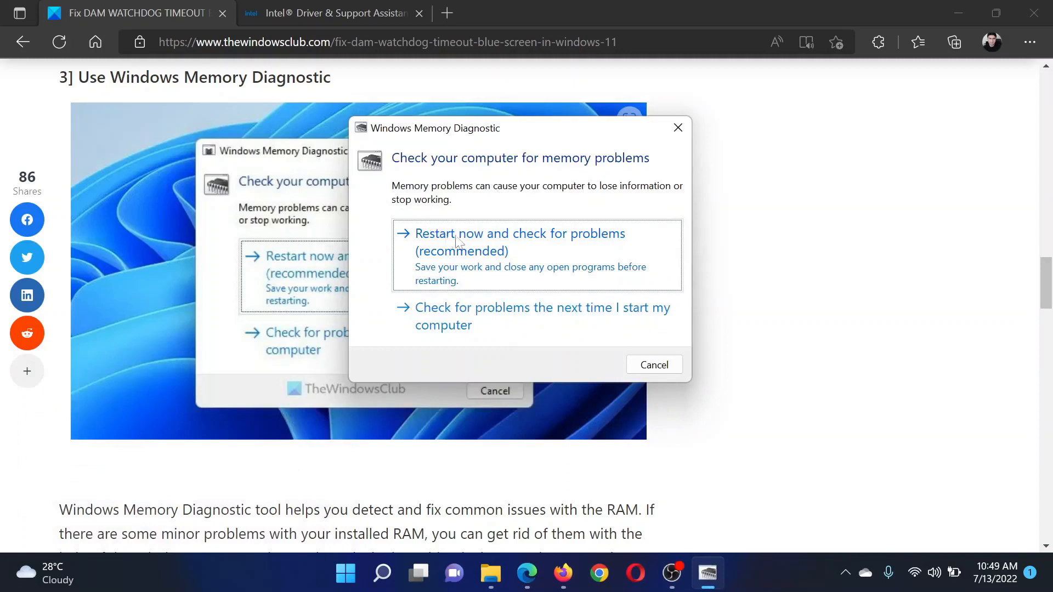
mouse_move(684, 135)
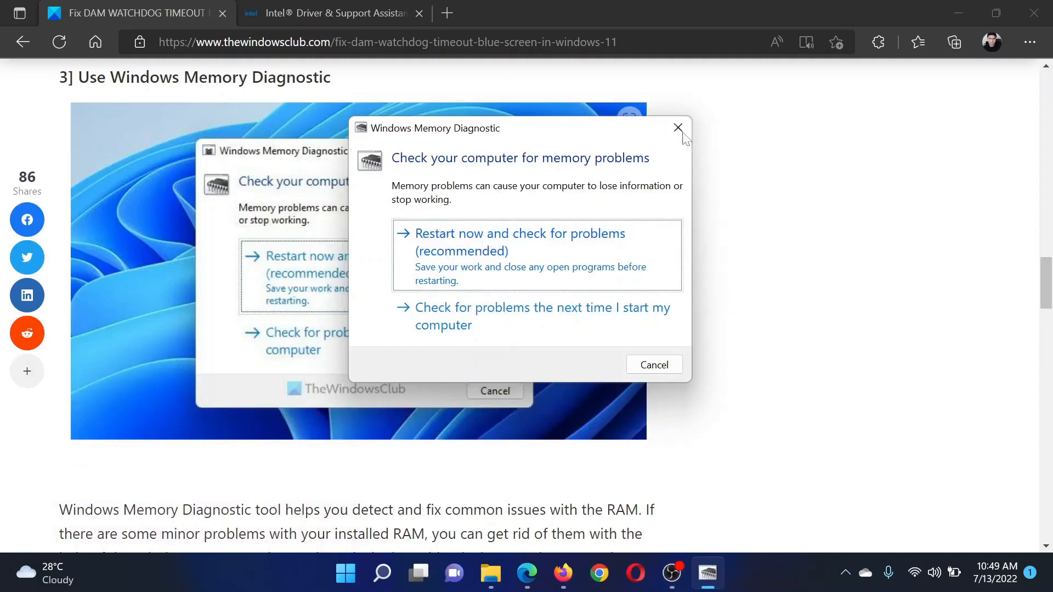
scroll(down, 3)
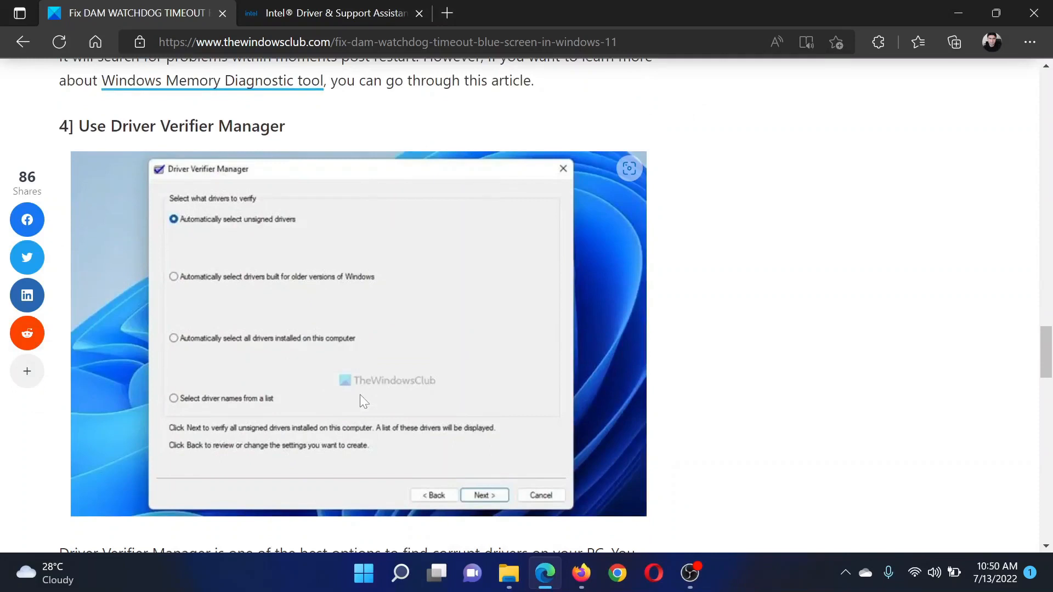
Step: Replace the mistyped Run command with 'verifier' to open Driver Verifier Manager
text(ce)
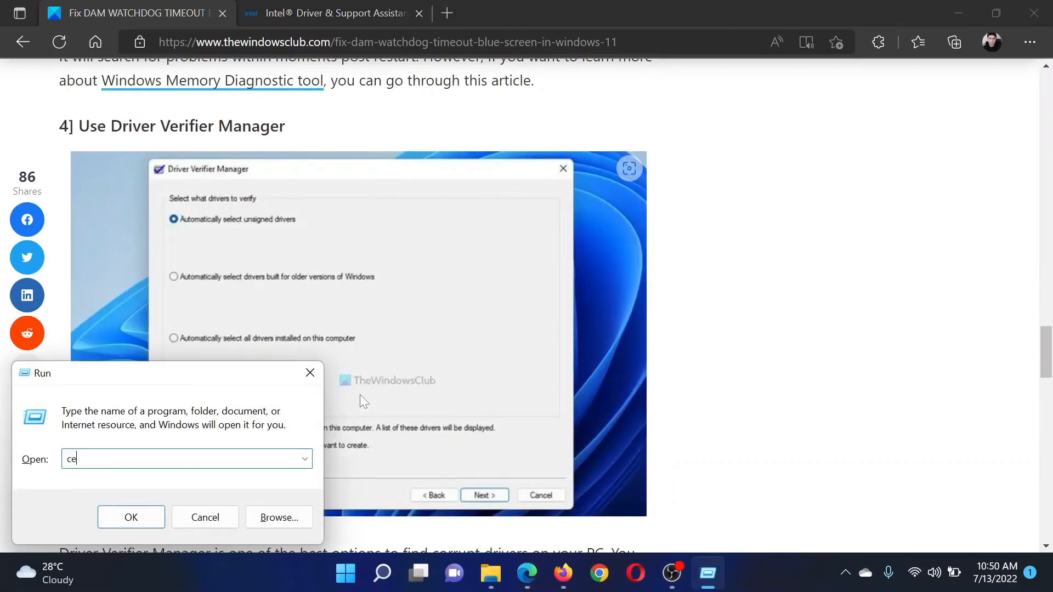
key(ctrl+a)
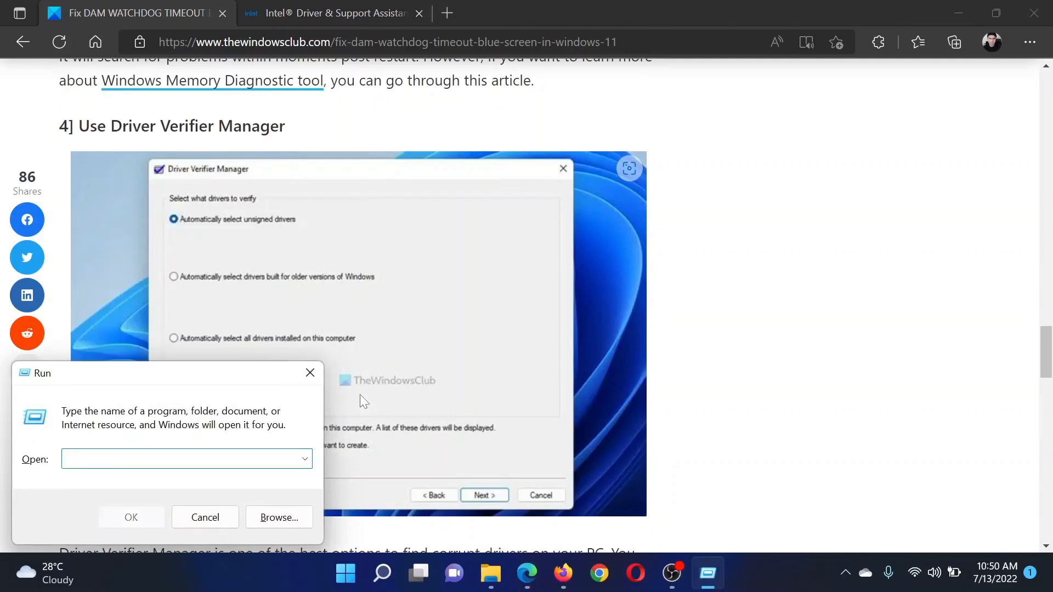
text(veri)
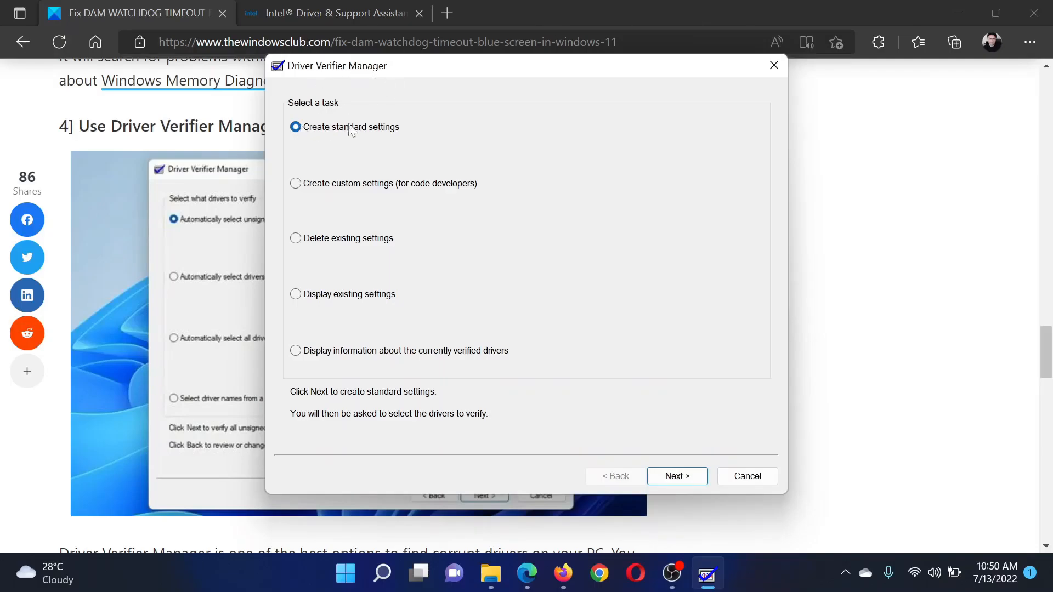
Step: Run standard settings on automatically selected unsigned drivers and dismiss the none-found message
click(676, 476)
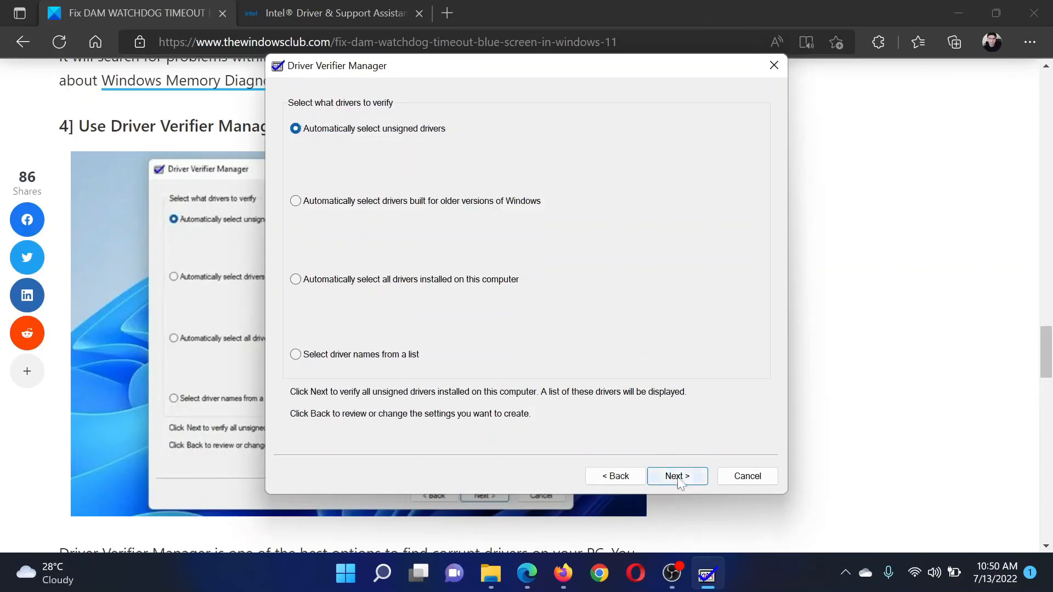
click(676, 476)
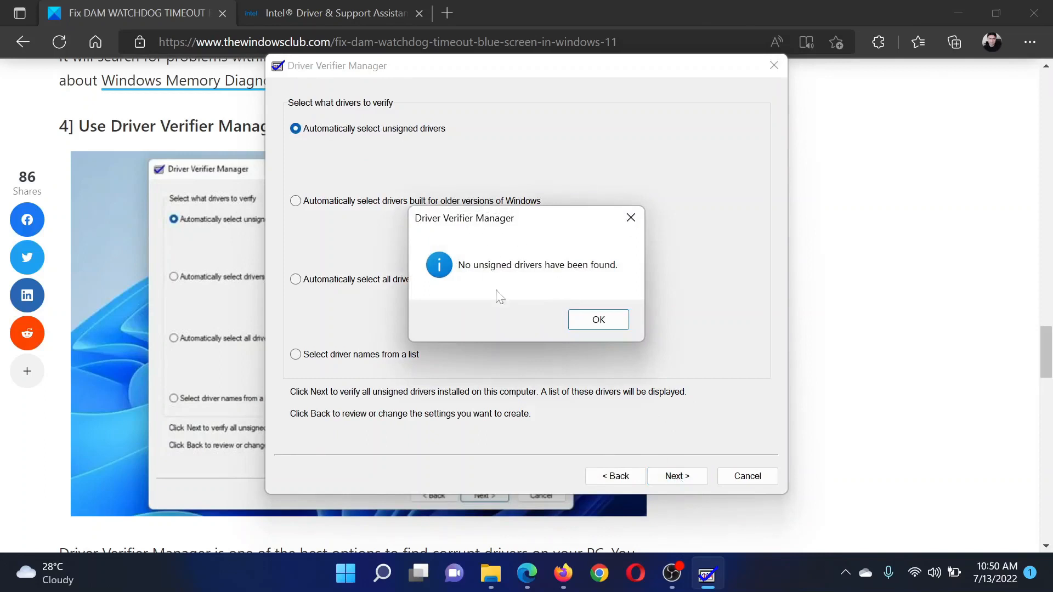
mouse_move(597, 319)
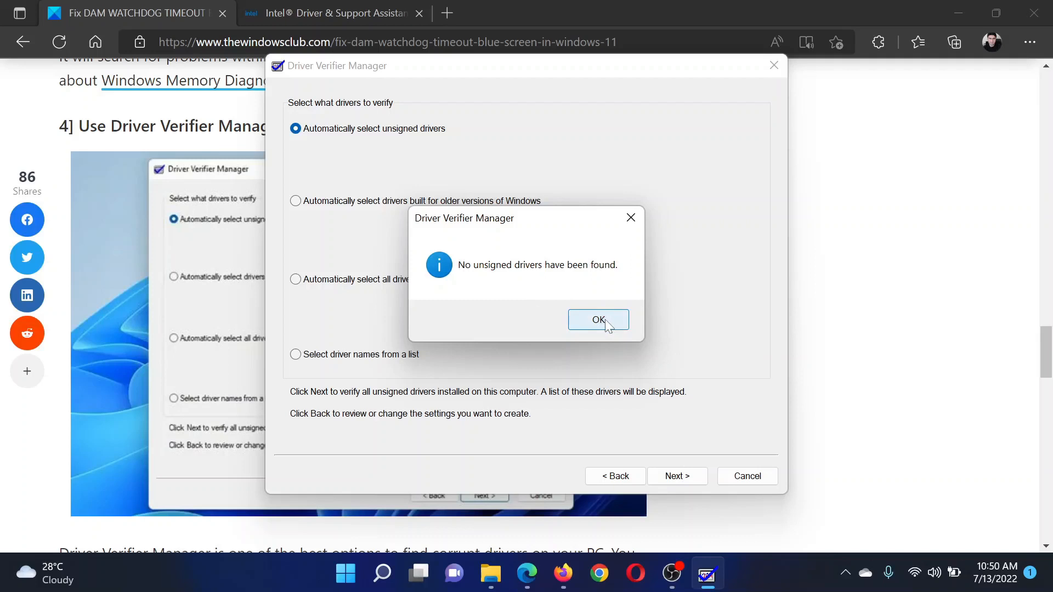
click(598, 320)
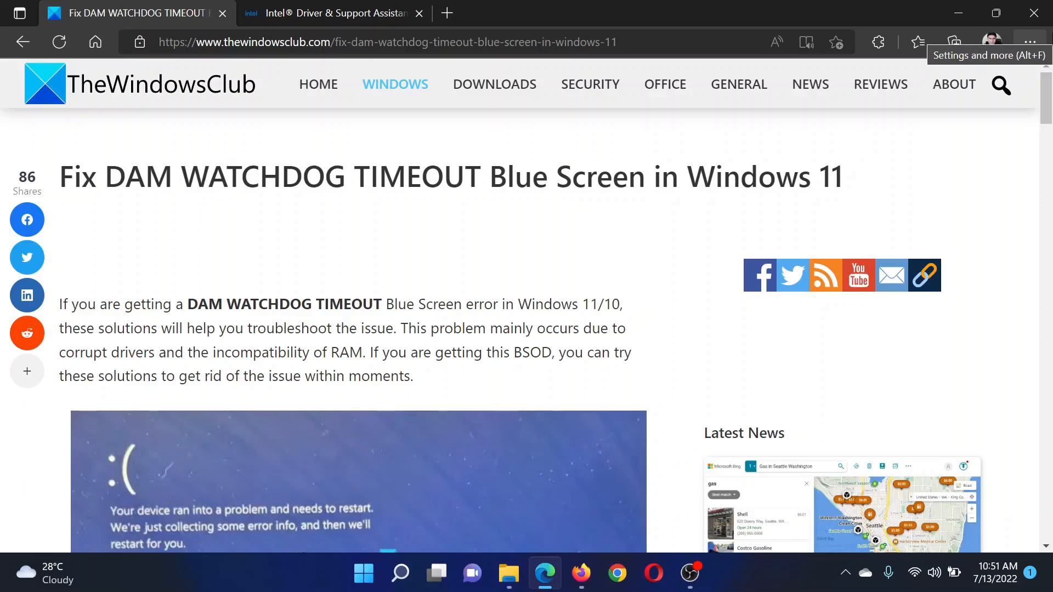
mouse_move(1010, 65)
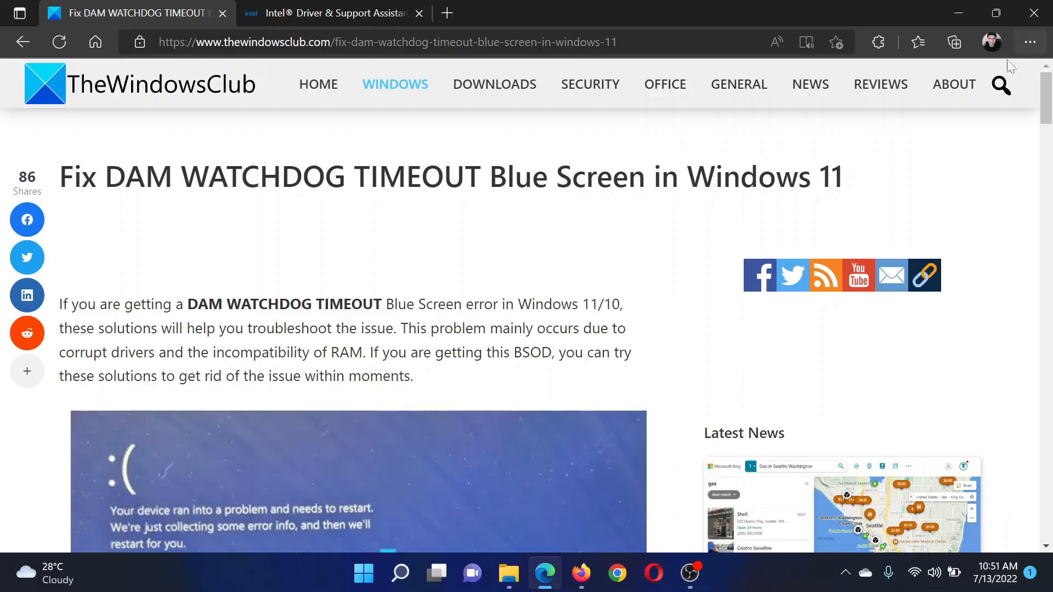